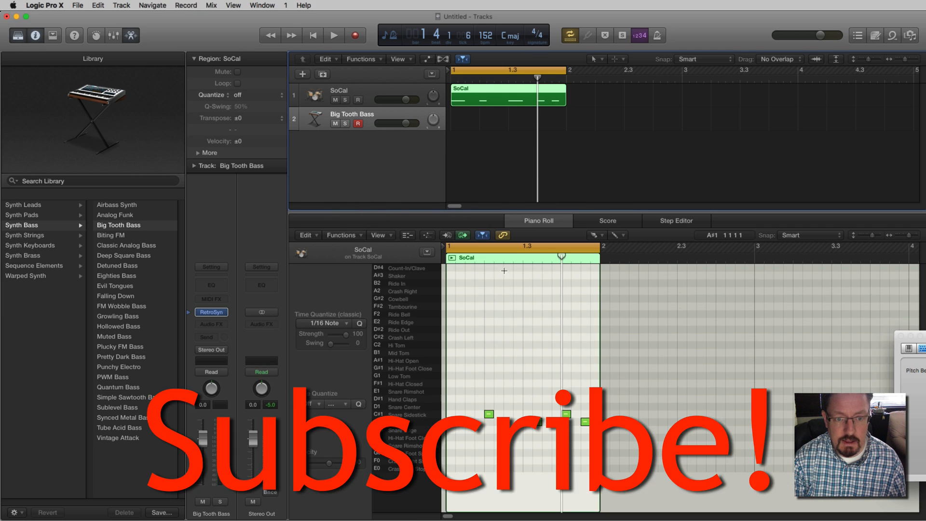
Step: Play the SoCal pattern, keep 1/16 quantize, and pencil closed hi-hats plus one open hi-hat
{"action": "left_click", "coordinate": [334, 35]}
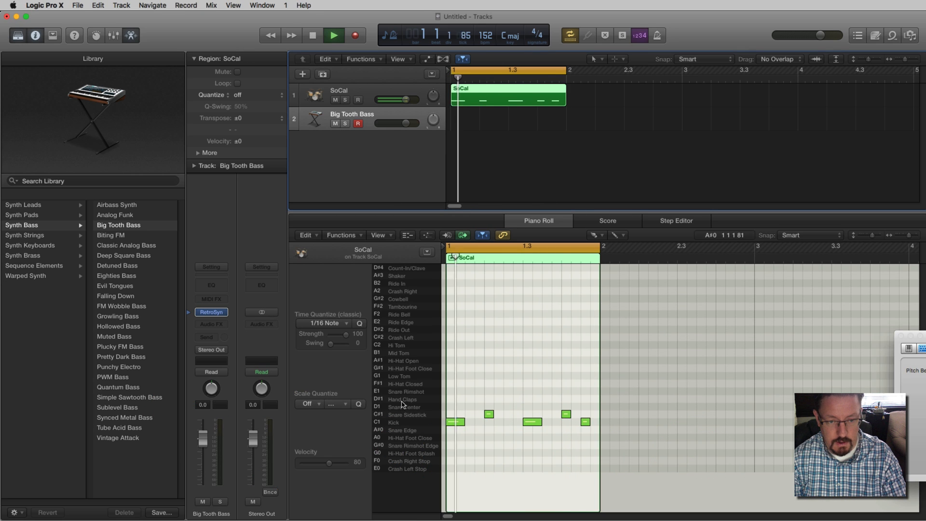
{"action": "left_click", "coordinate": [333, 35]}
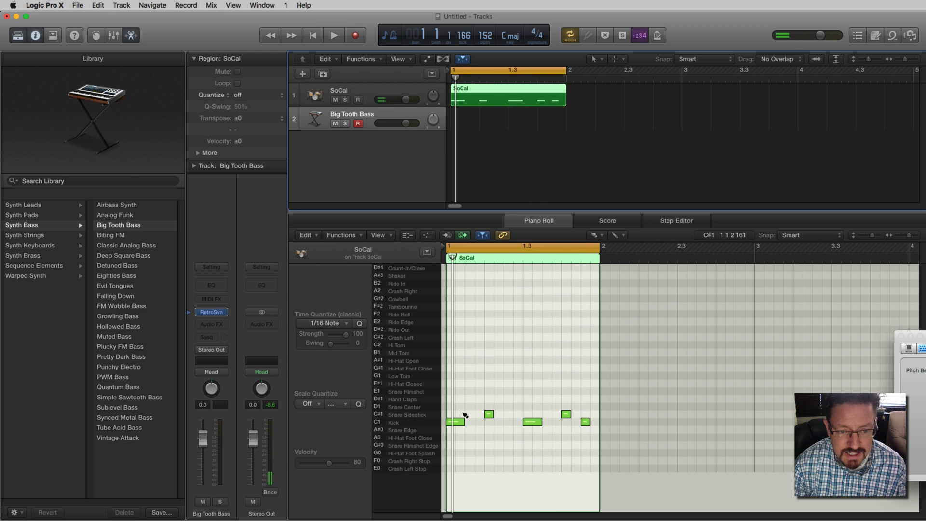
{"action": "left_click", "coordinate": [601, 235]}
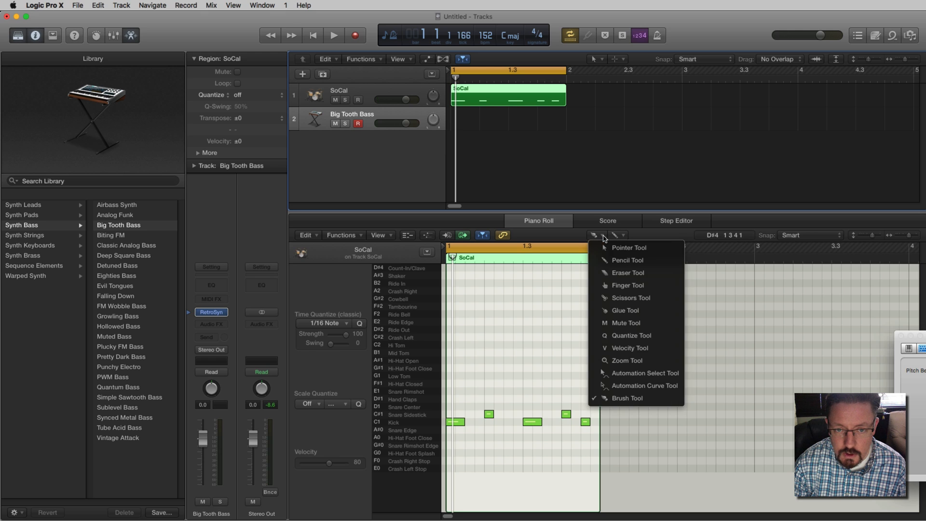
{"action": "mouse_move", "coordinate": [564, 249]}
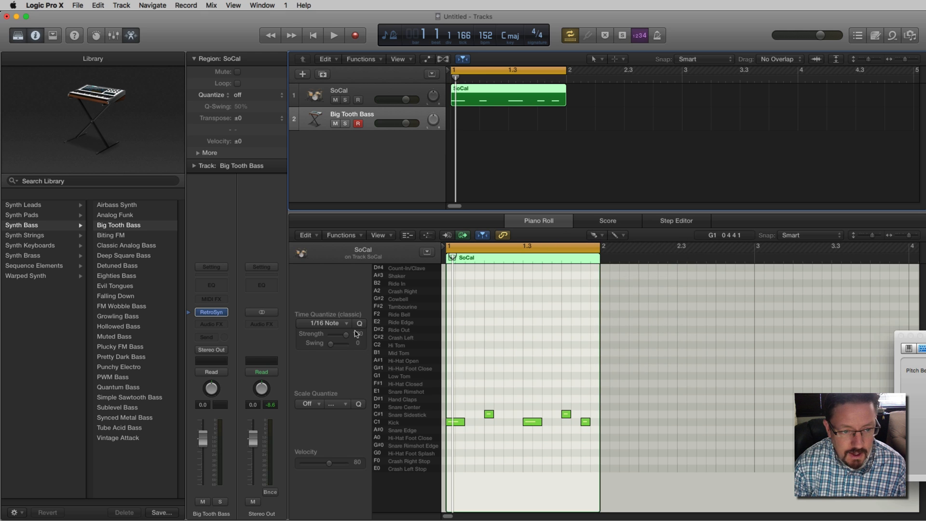
{"action": "left_click", "coordinate": [324, 324]}
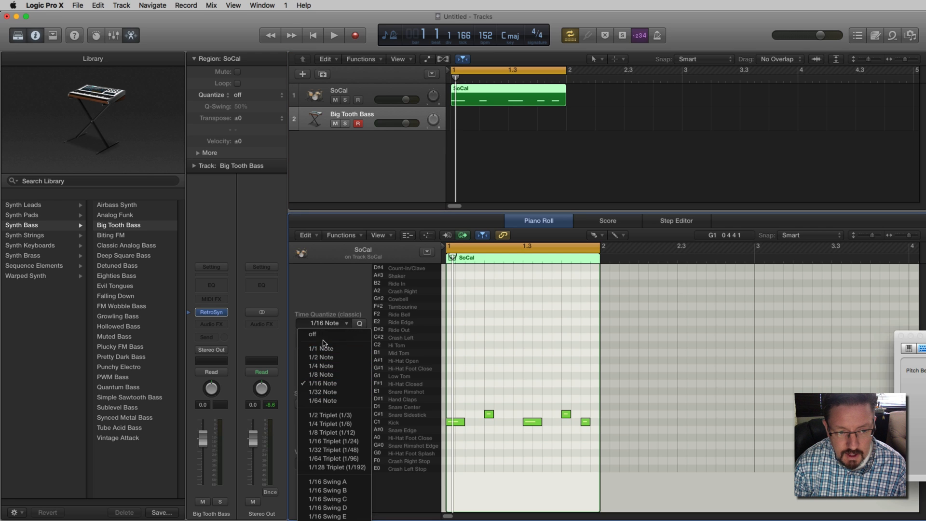
{"action": "left_click", "coordinate": [323, 383]}
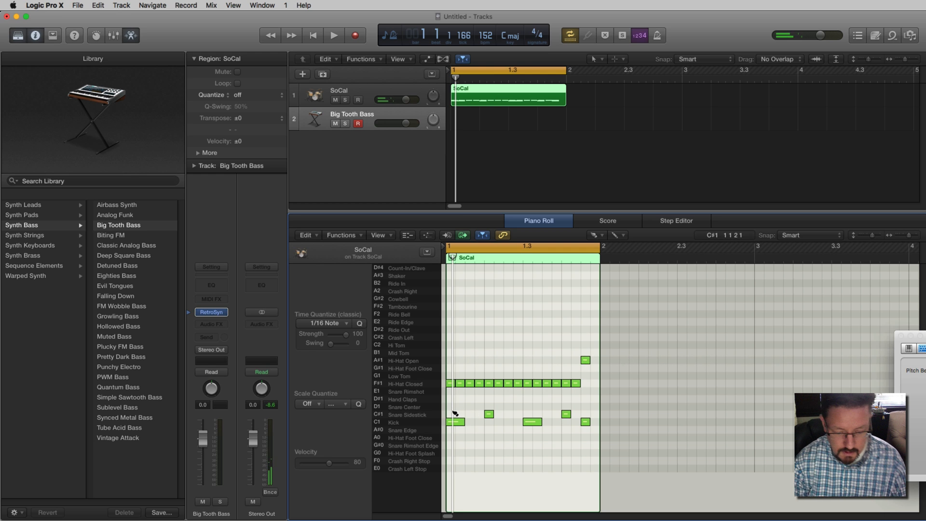
{"action": "left_click", "coordinate": [334, 35]}
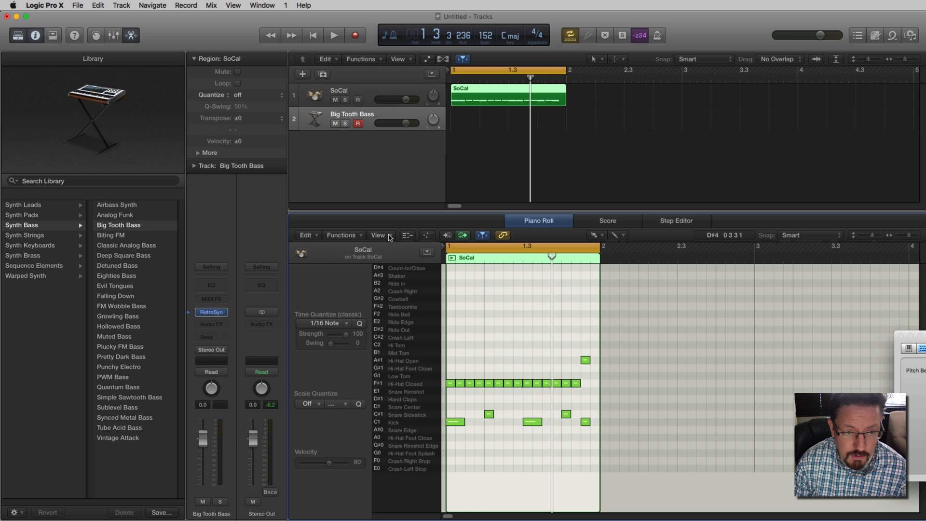
Step: Switch the Piano Roll to keyboard view and pencil a new Big Tooth Bass region
{"action": "left_click", "coordinate": [378, 235]}
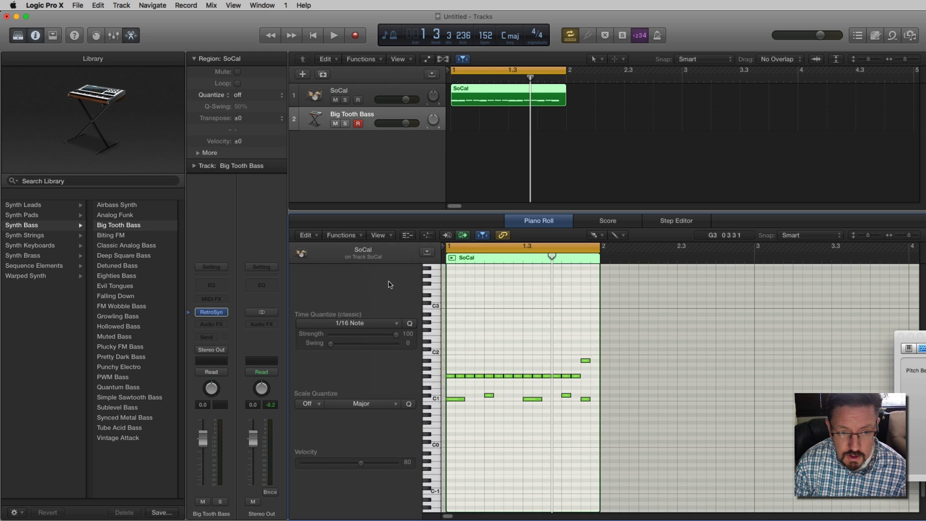
{"action": "left_click", "coordinate": [378, 235]}
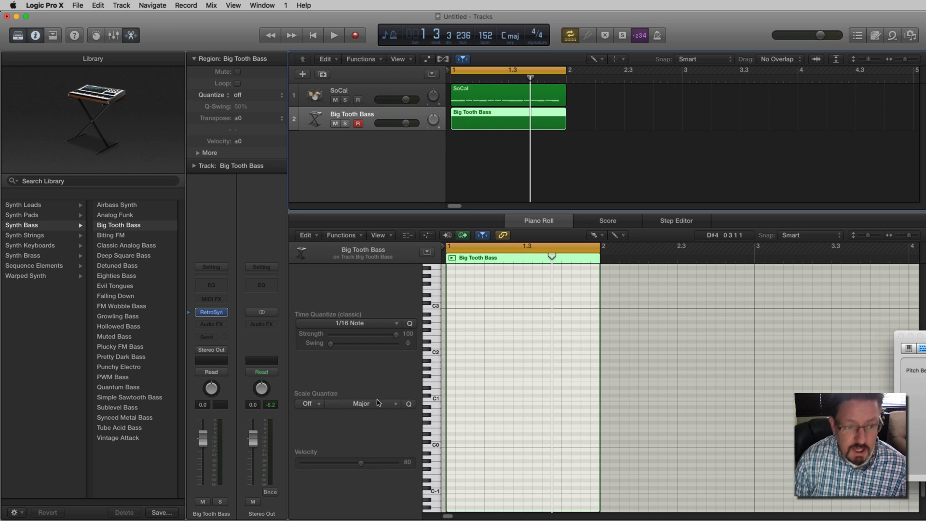
Step: Set Scale Quantize to G Major, then draw and remove test bass notes
{"action": "left_click", "coordinate": [308, 404]}
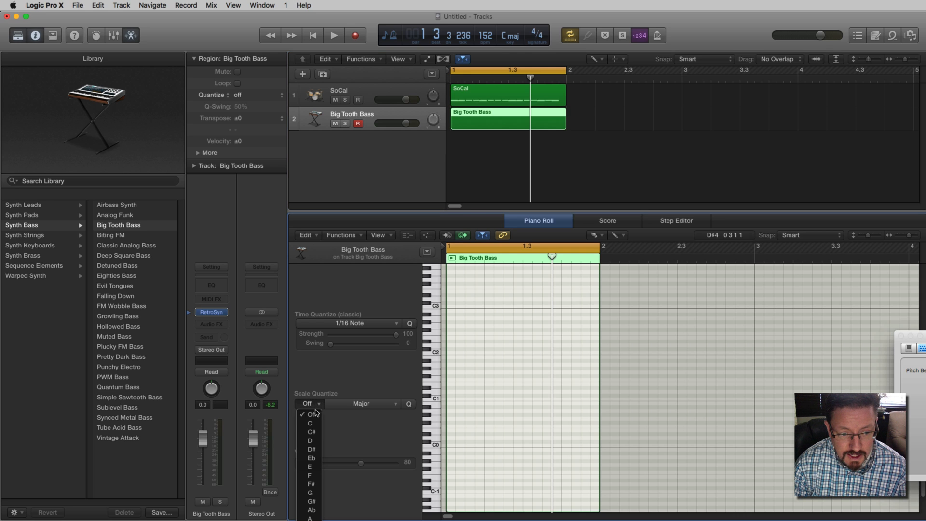
{"action": "mouse_move", "coordinate": [314, 442]}
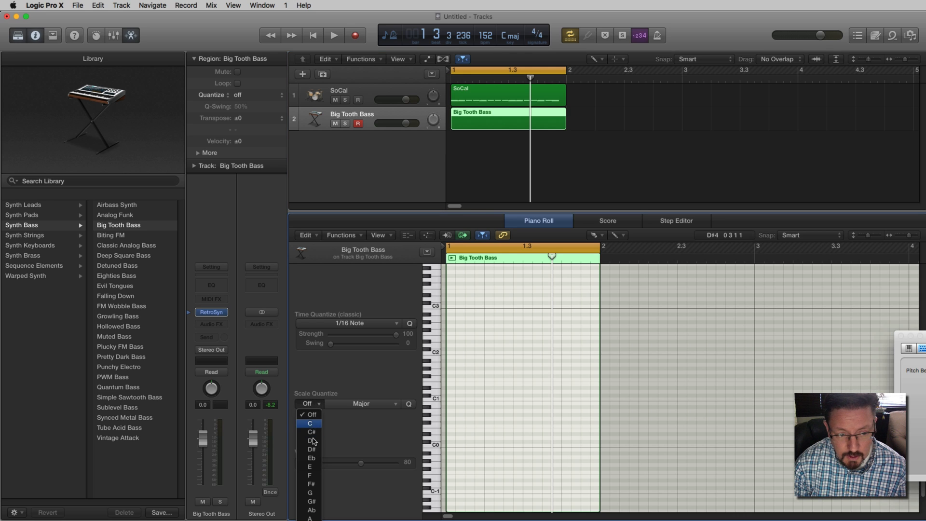
{"action": "left_click", "coordinate": [309, 492]}
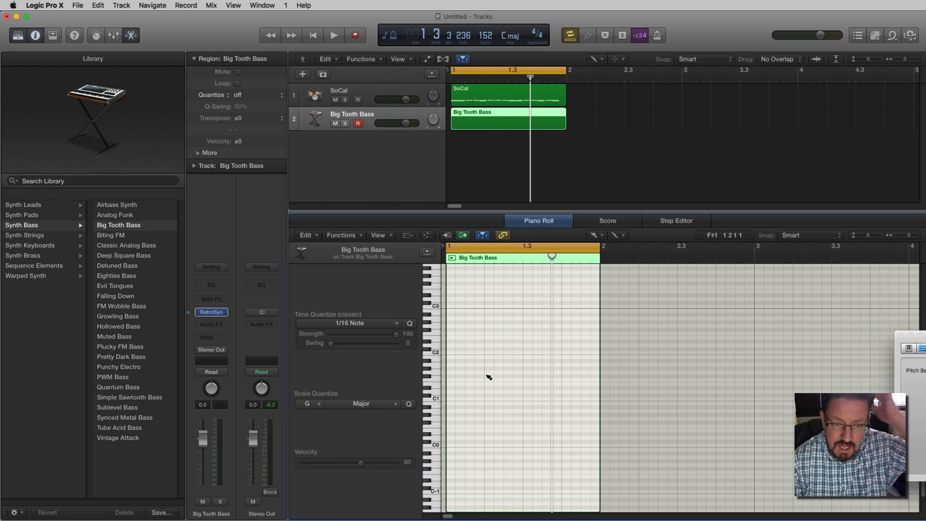
{"action": "left_click", "coordinate": [468, 354]}
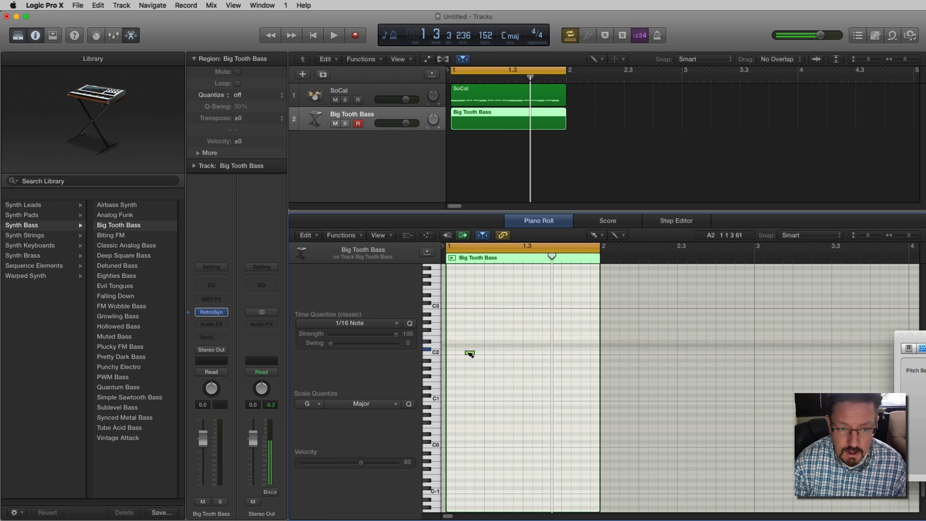
{"action": "left_click_drag", "start_coordinate": [469, 353], "coordinate": [470, 410]}
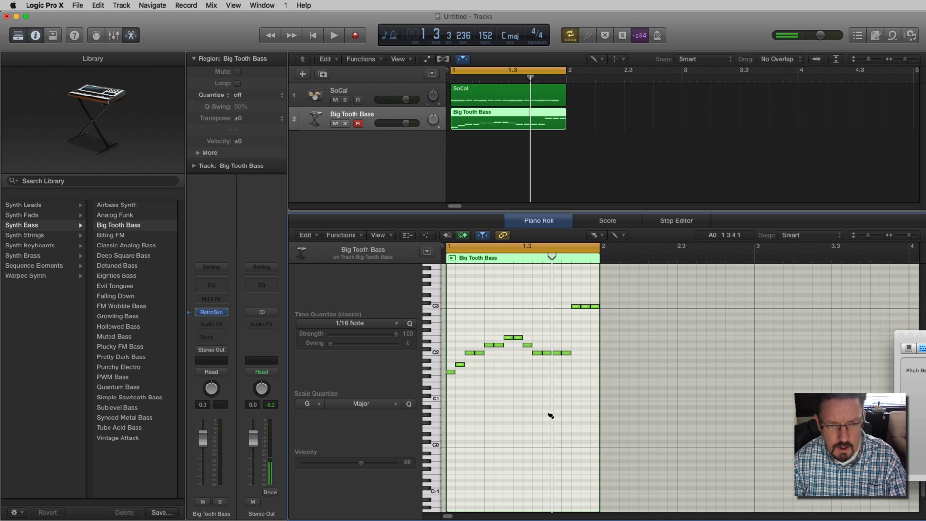
{"action": "left_click", "coordinate": [334, 35]}
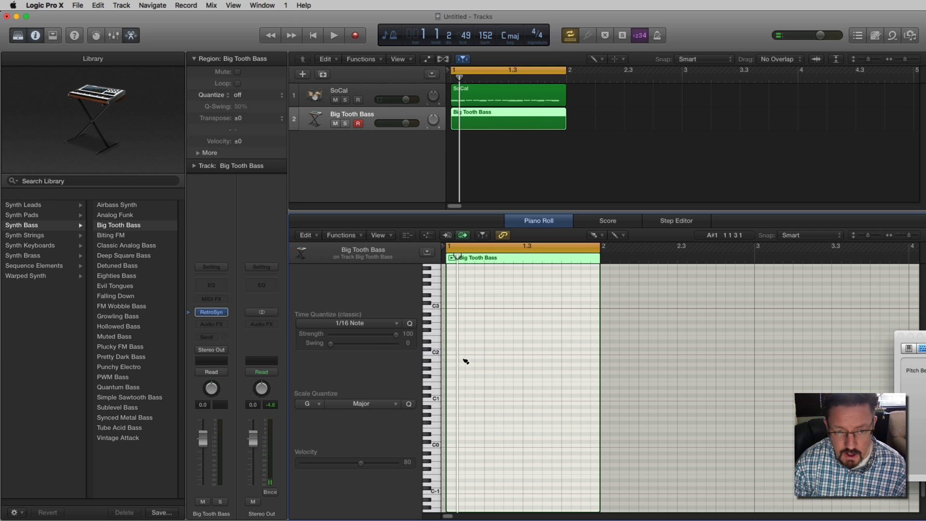
Step: Switch Time Quantize to 1/8 Note, draw and play the bar-1 bass line, copying drums to bar 2
{"action": "left_click", "coordinate": [350, 323]}
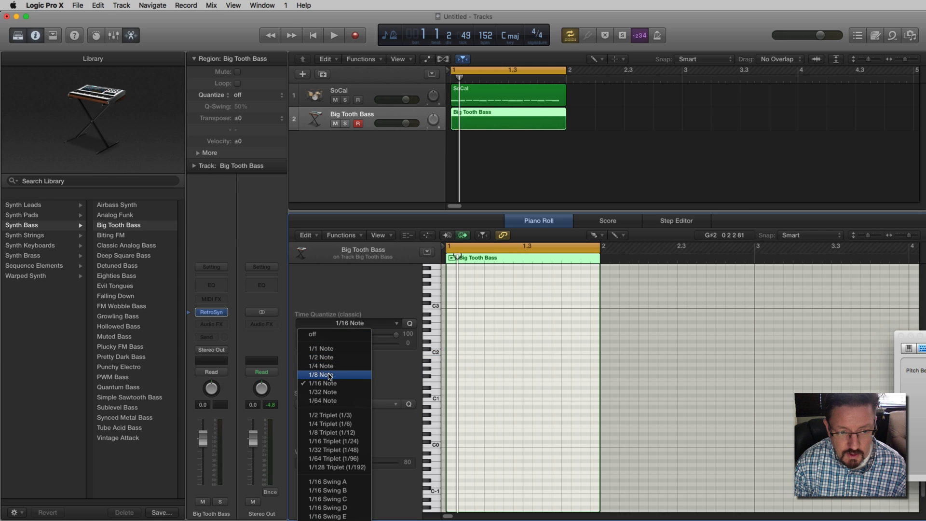
{"action": "left_click", "coordinate": [319, 374]}
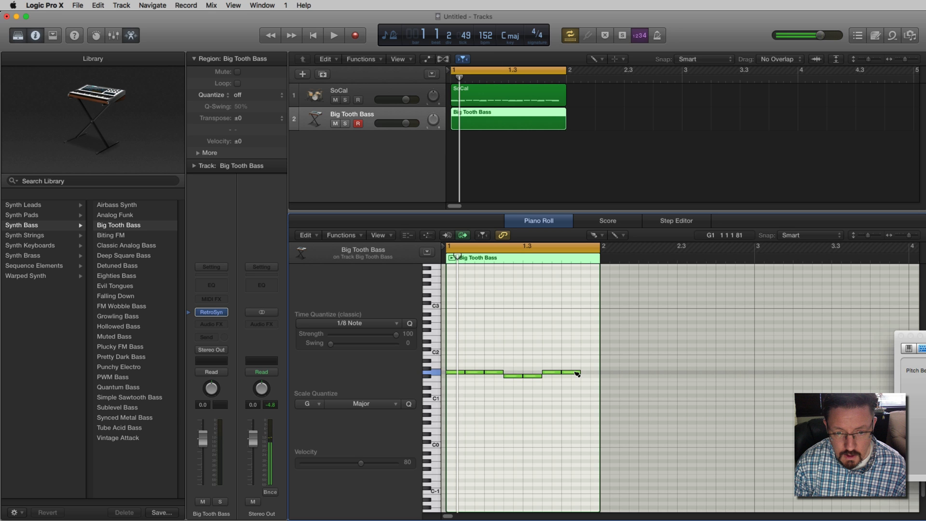
{"action": "left_click", "coordinate": [334, 35]}
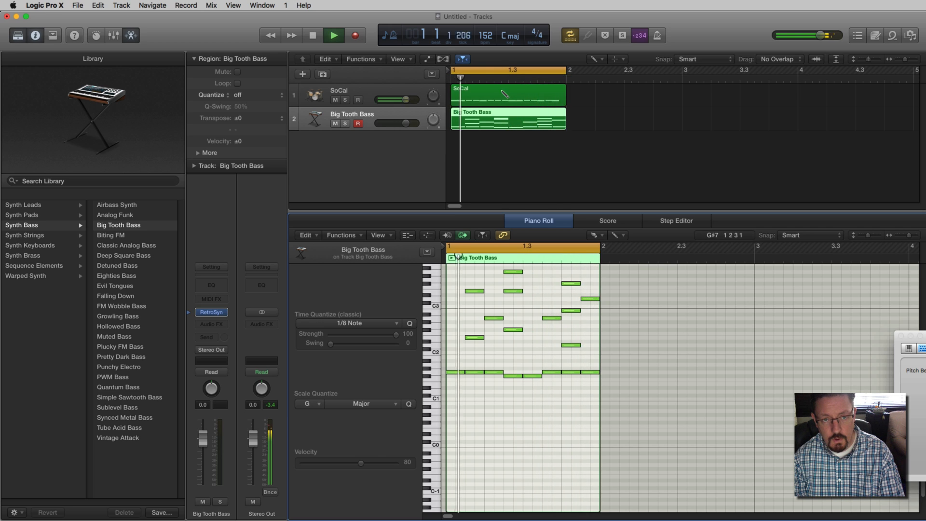
{"action": "left_click", "coordinate": [334, 36]}
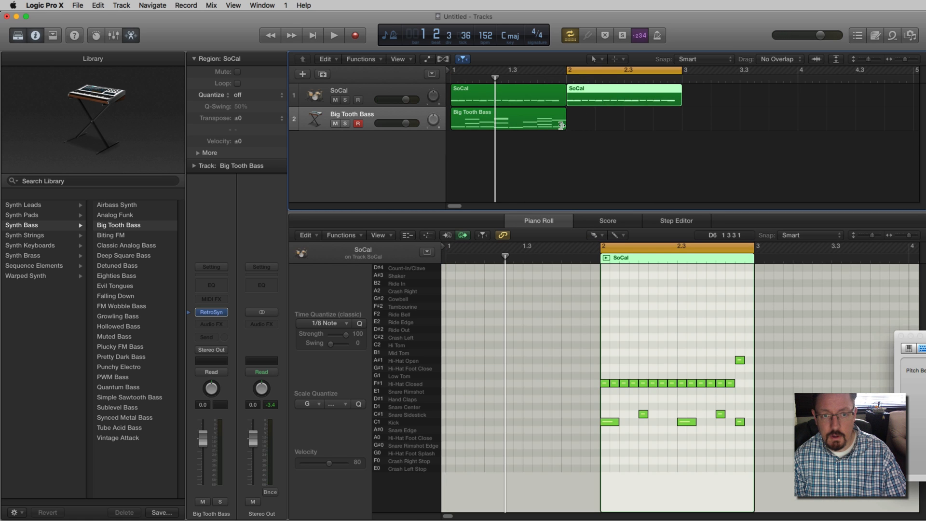
Step: Extend the Big Tooth Bass region to bar 3 and draw eighth-note bass and melody in bar 2
{"action": "left_click_drag", "start_coordinate": [562, 122], "coordinate": [679, 122]}
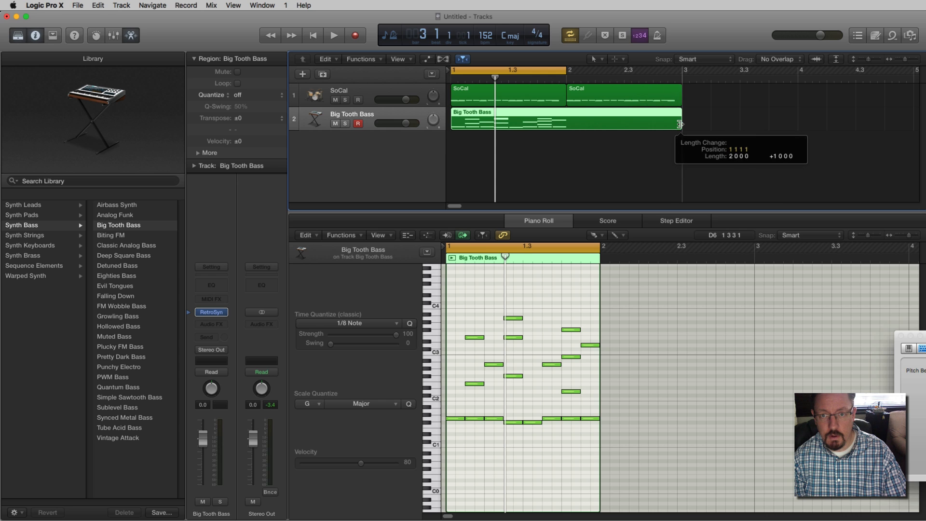
{"action": "left_click", "coordinate": [334, 35]}
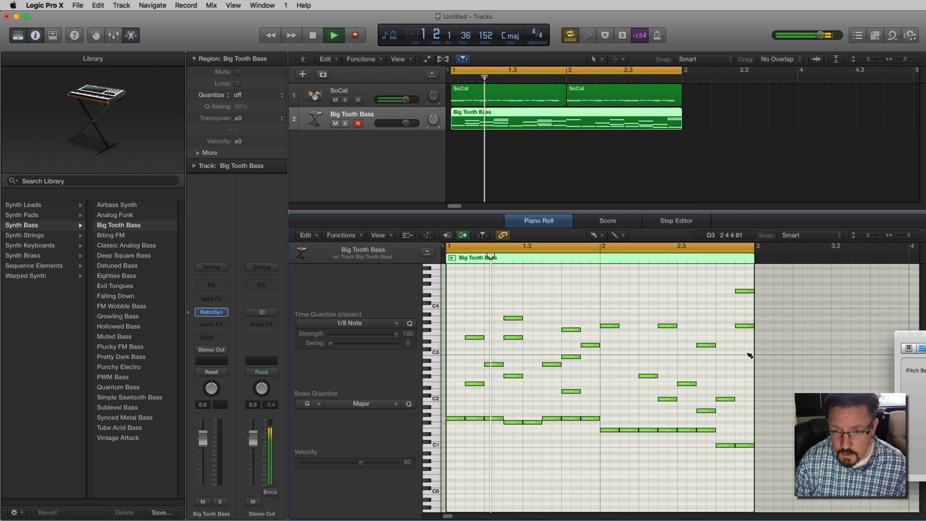
{"action": "left_click", "coordinate": [335, 35]}
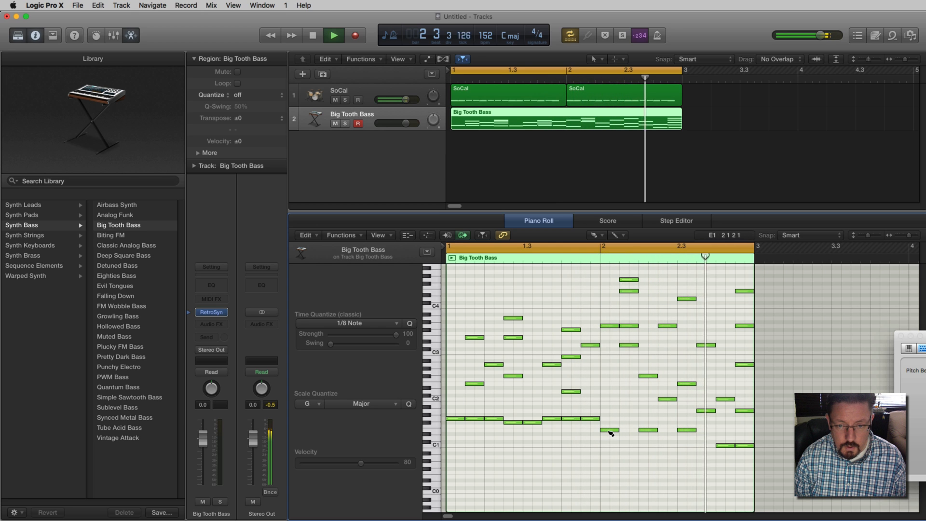
{"action": "left_click", "coordinate": [313, 35]}
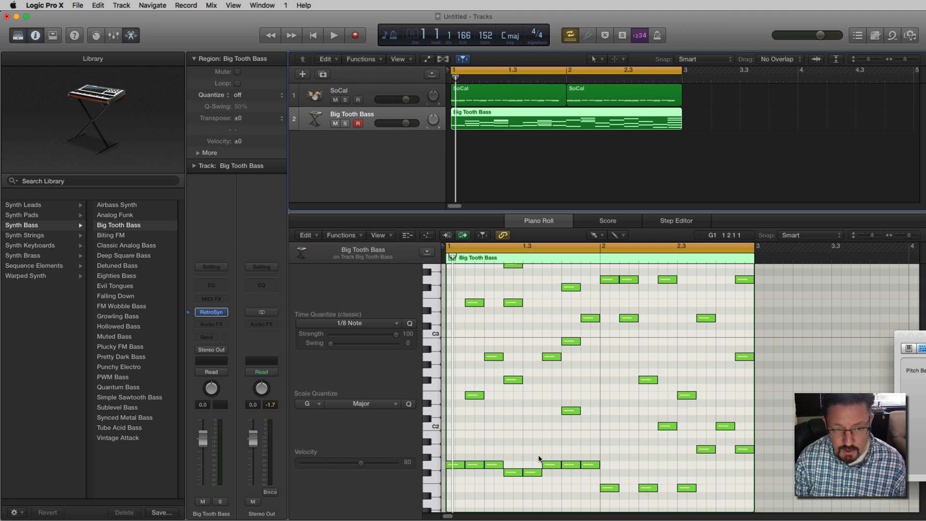
Step: Drag the Velocity slider through 71 and 108, settling the bass notes at 91
{"action": "left_click_drag", "start_coordinate": [361, 463], "coordinate": [355, 463]}
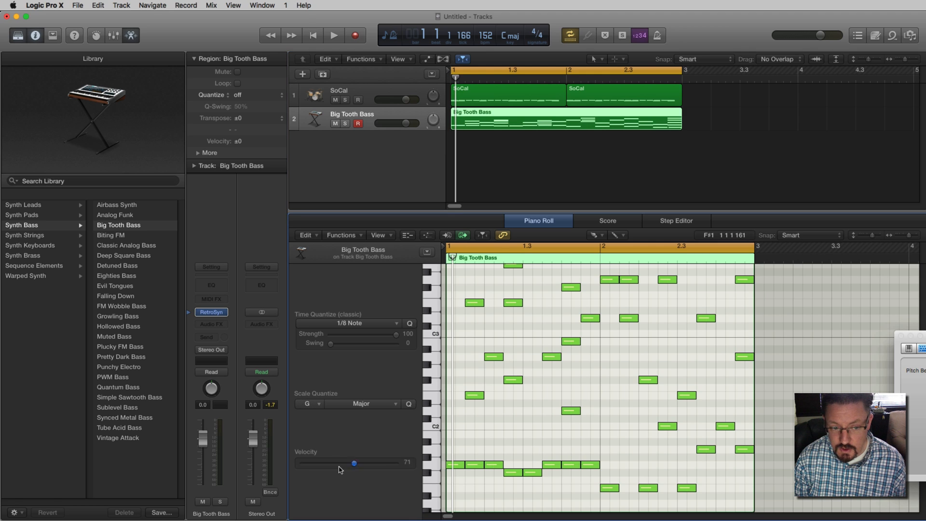
{"action": "left_click_drag", "start_coordinate": [354, 463], "coordinate": [380, 463]}
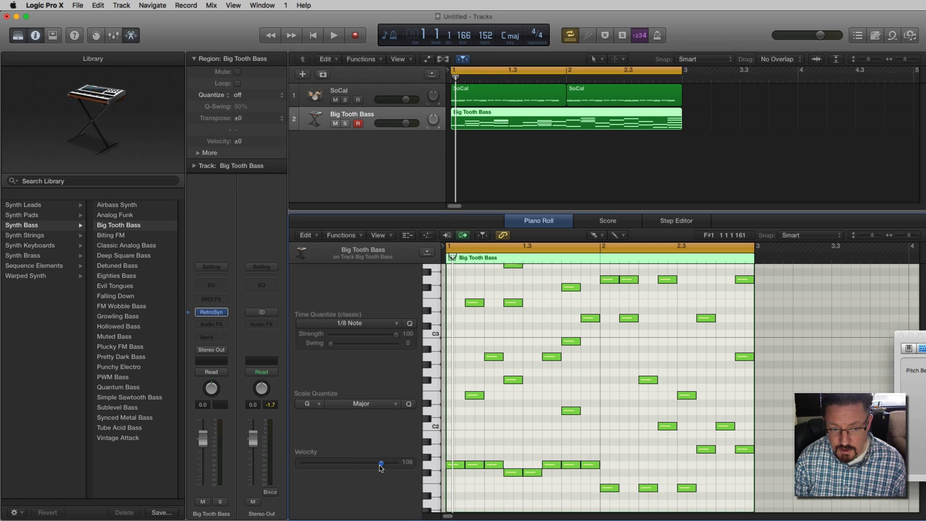
{"action": "left_click_drag", "start_coordinate": [381, 463], "coordinate": [369, 463]}
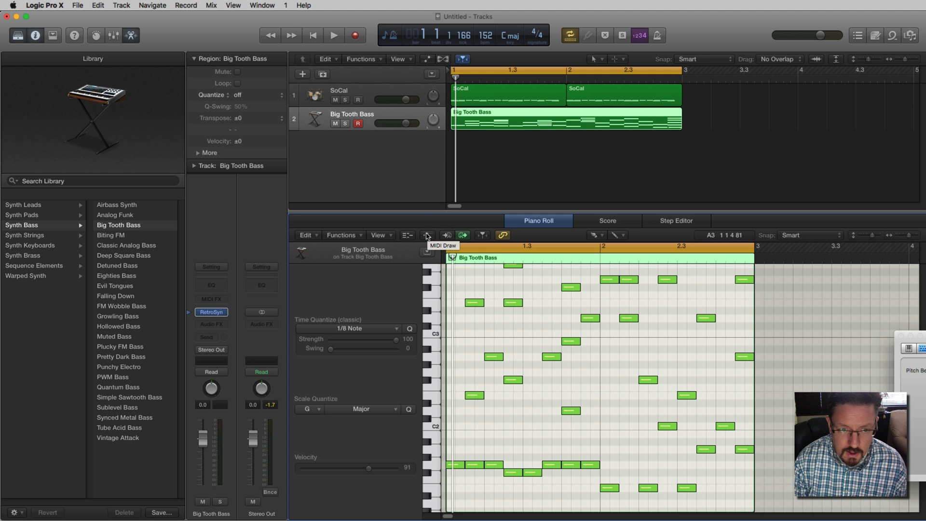
{"action": "mouse_move", "coordinate": [701, 329]}
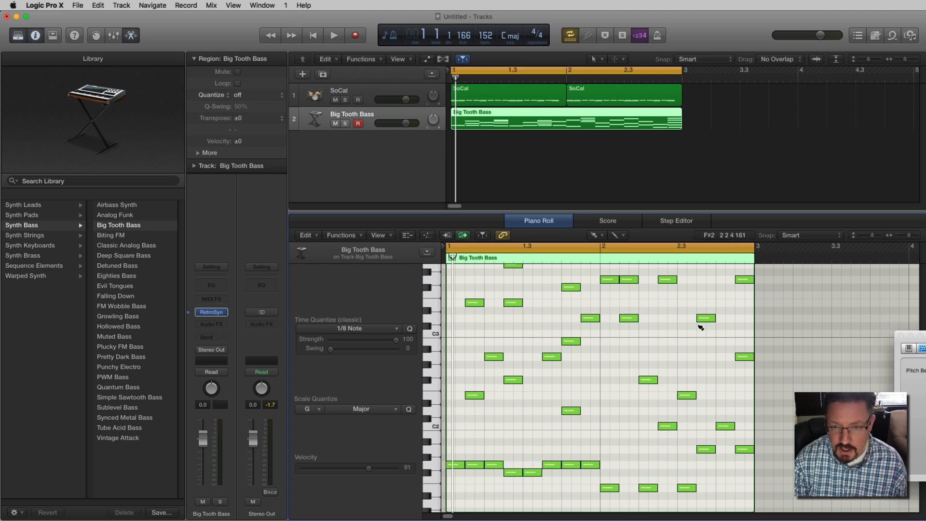